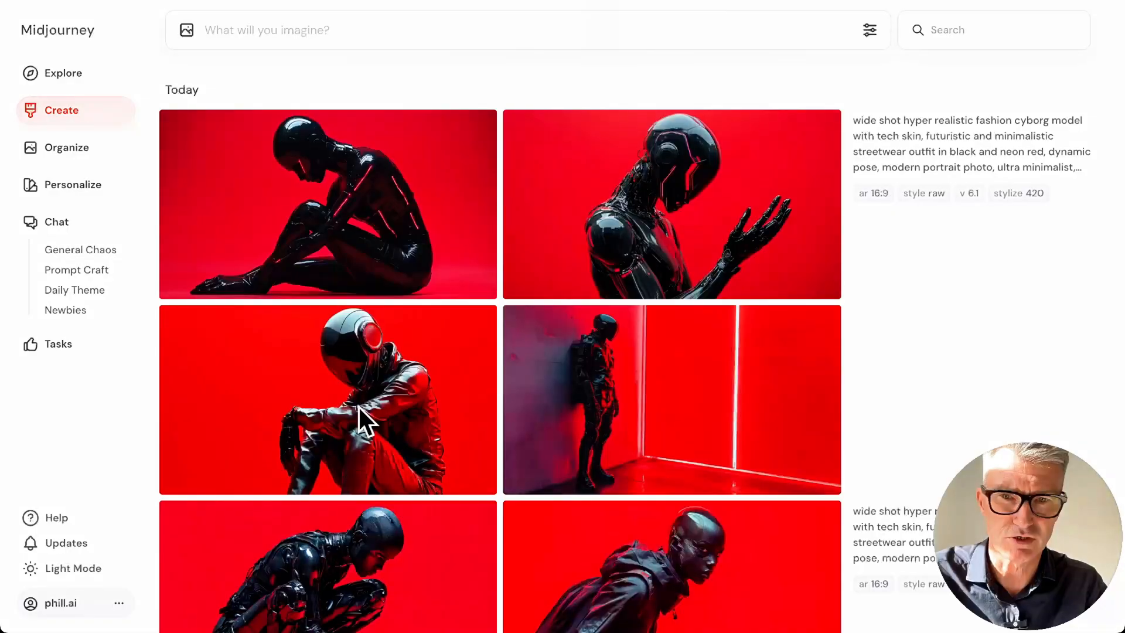
mouse_move(442, 621)
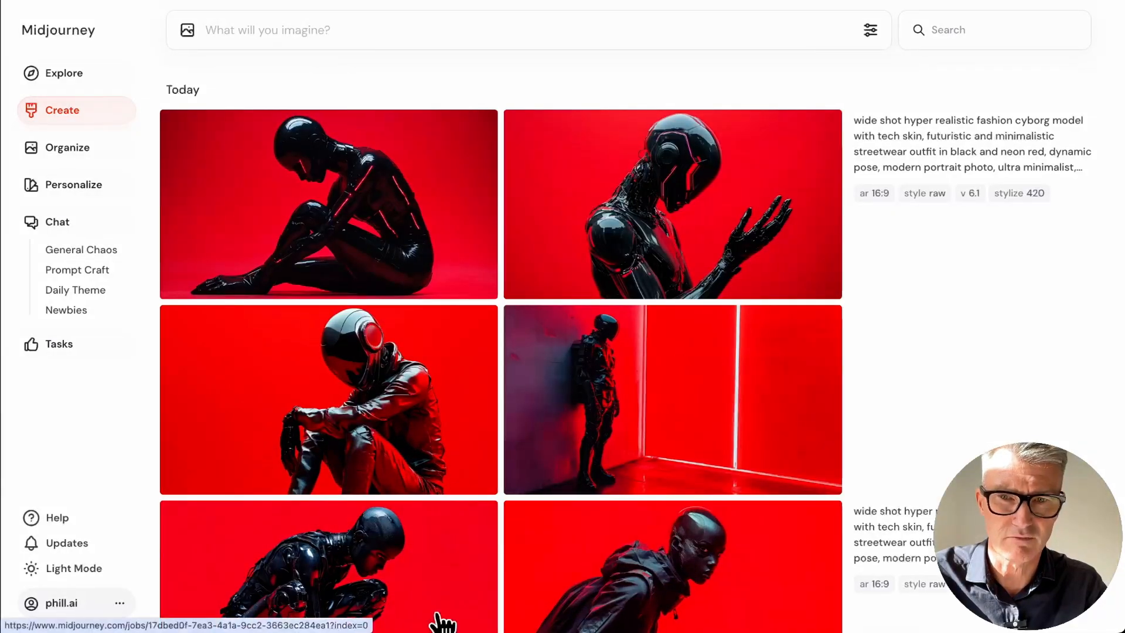
mouse_move(558, 333)
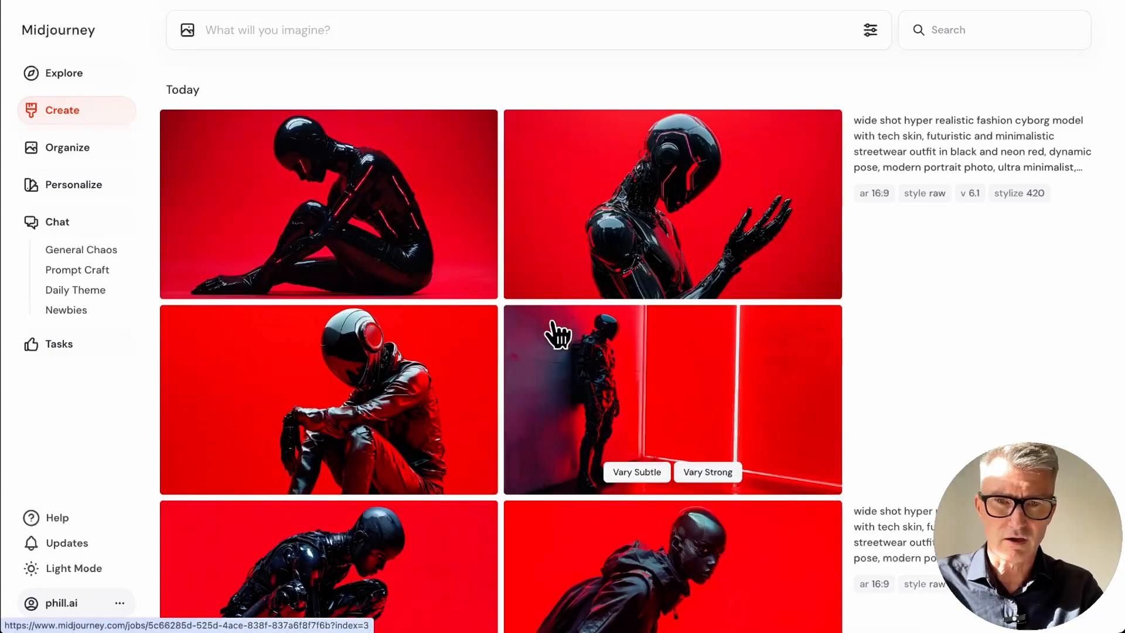
Scroll through the Gen-3 Alpha Turbo results feed to reach the generated cyborg videos.
scroll(down, 3)
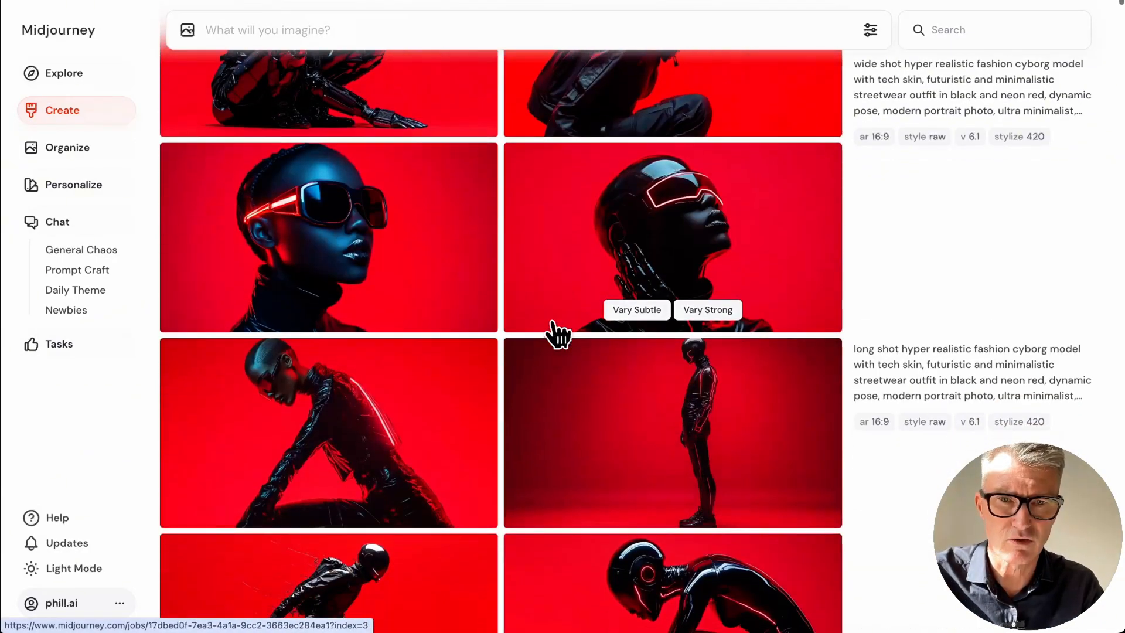
scroll(down, 3)
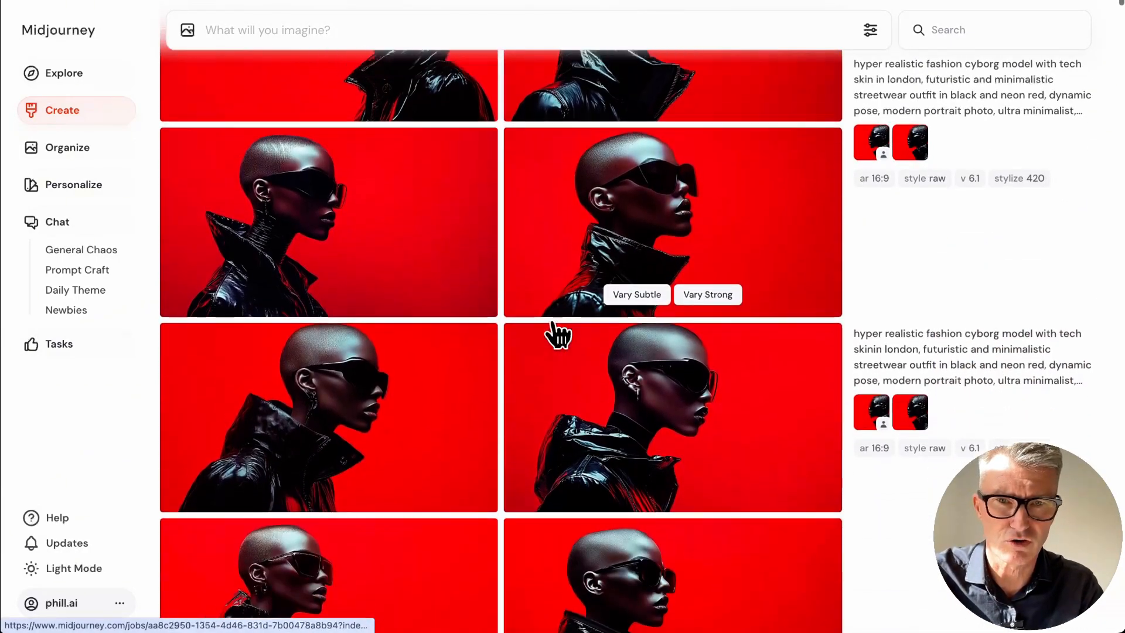
scroll(down, 3)
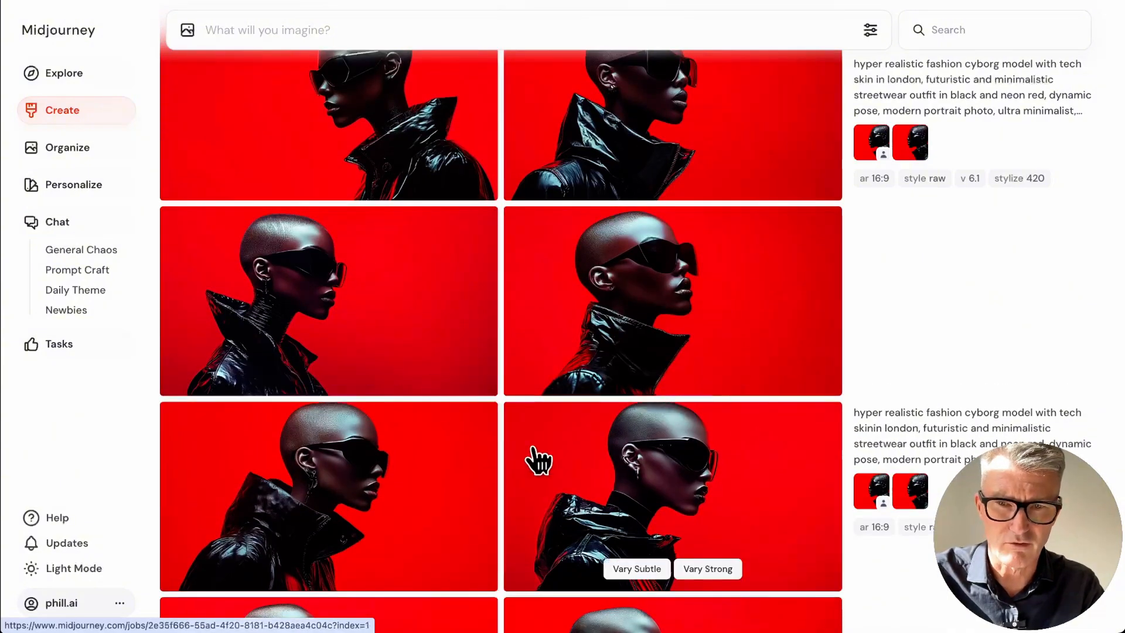
scroll(down, 3)
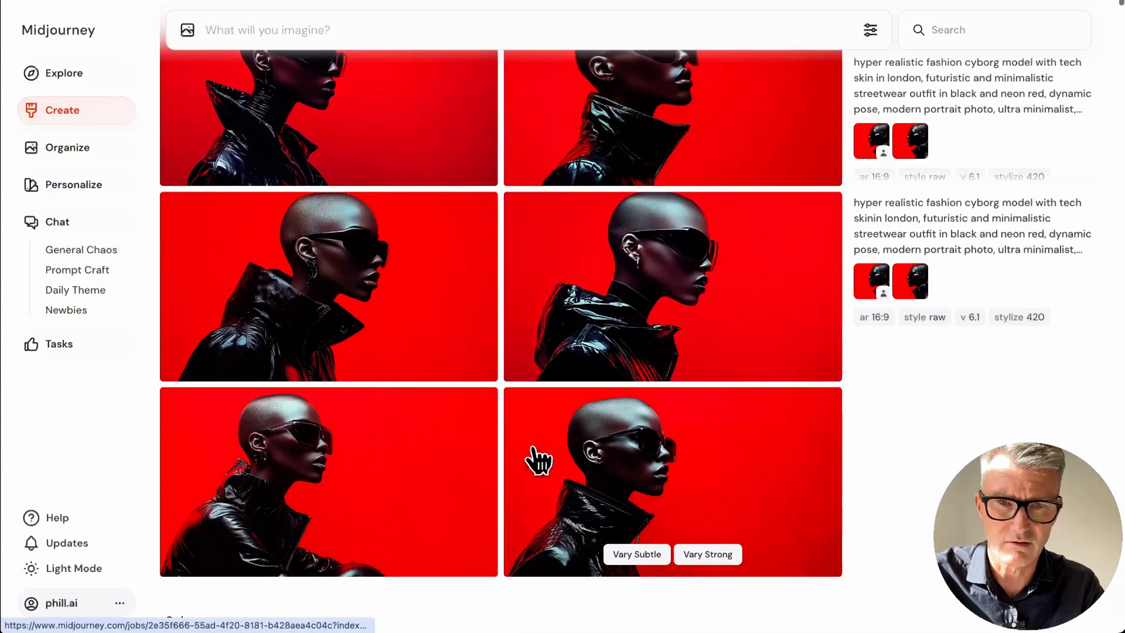
scroll(down, 3)
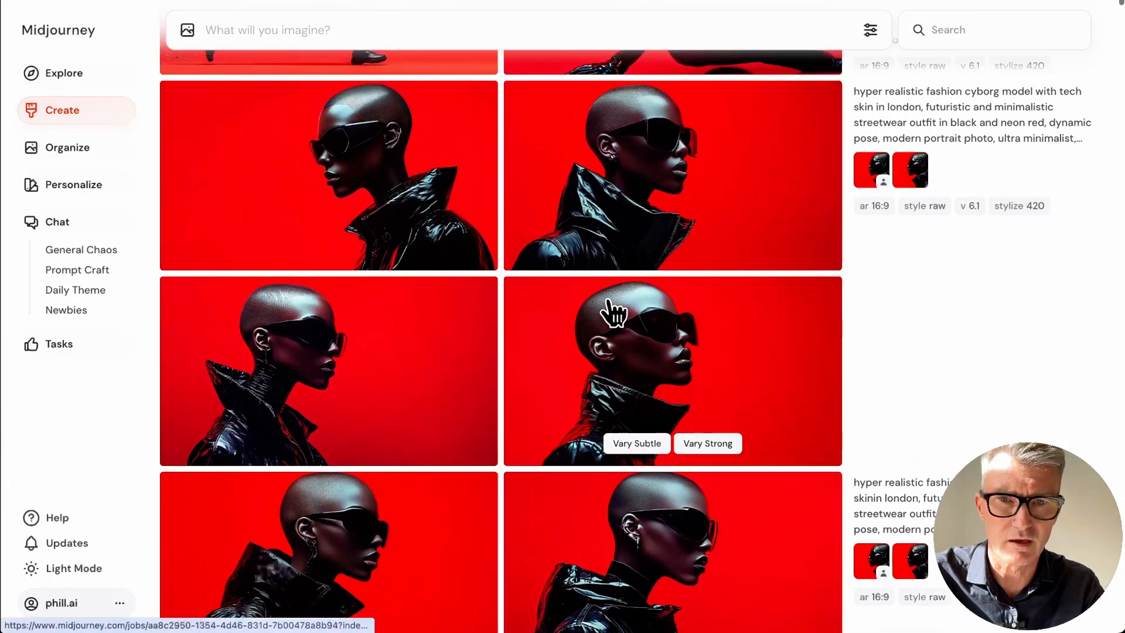
scroll(down, 3)
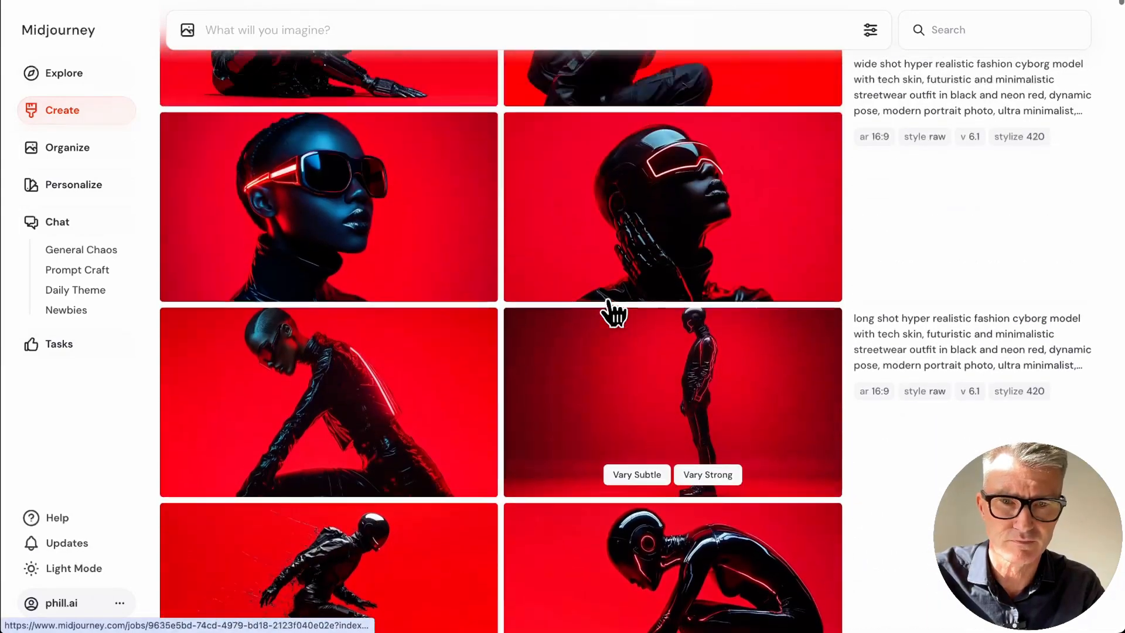
scroll(down, 3)
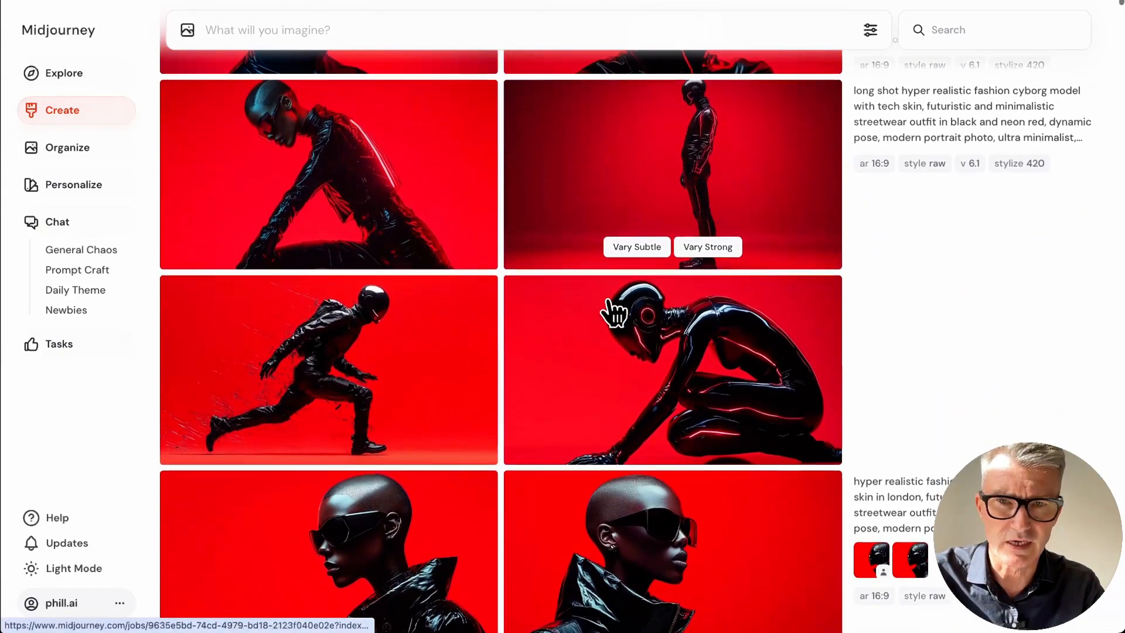
scroll(down, 3)
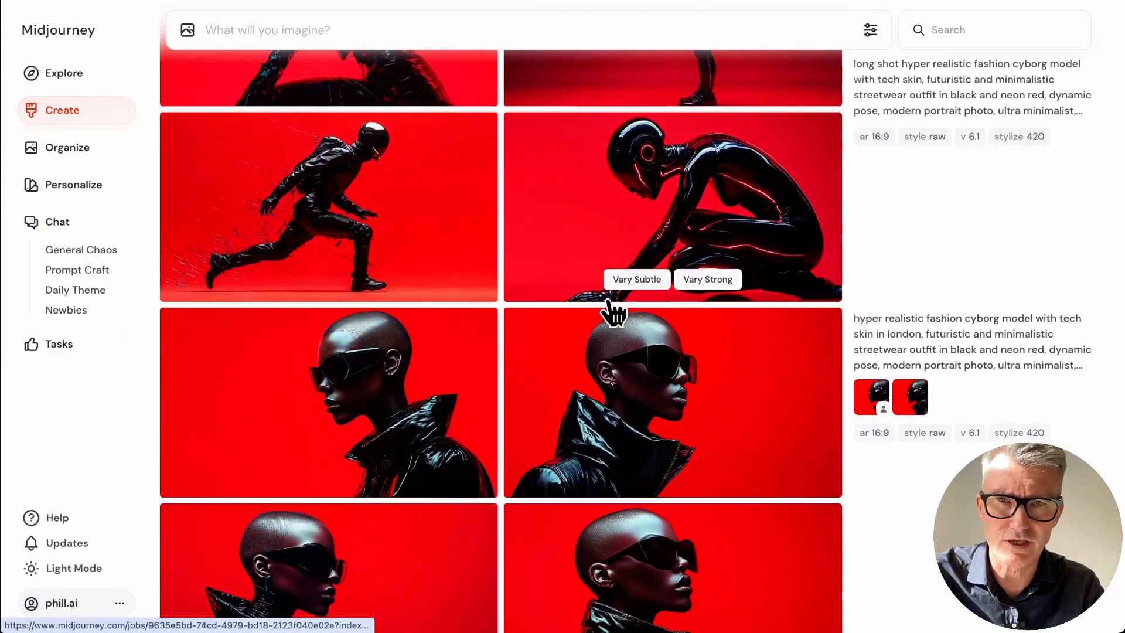
mouse_move(612, 312)
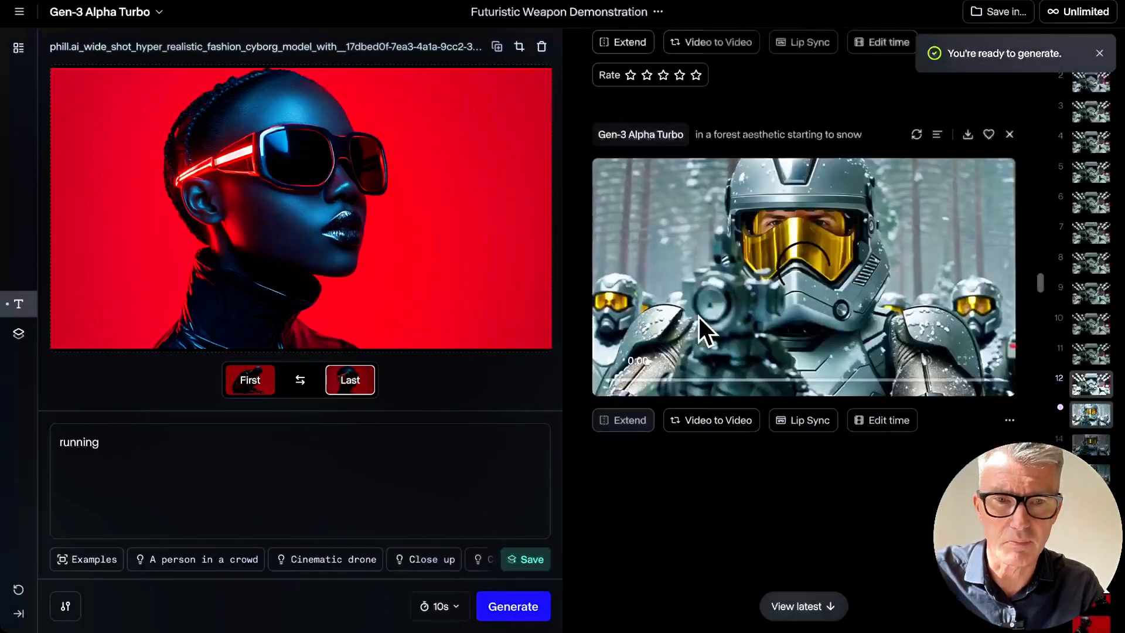
click(1008, 134)
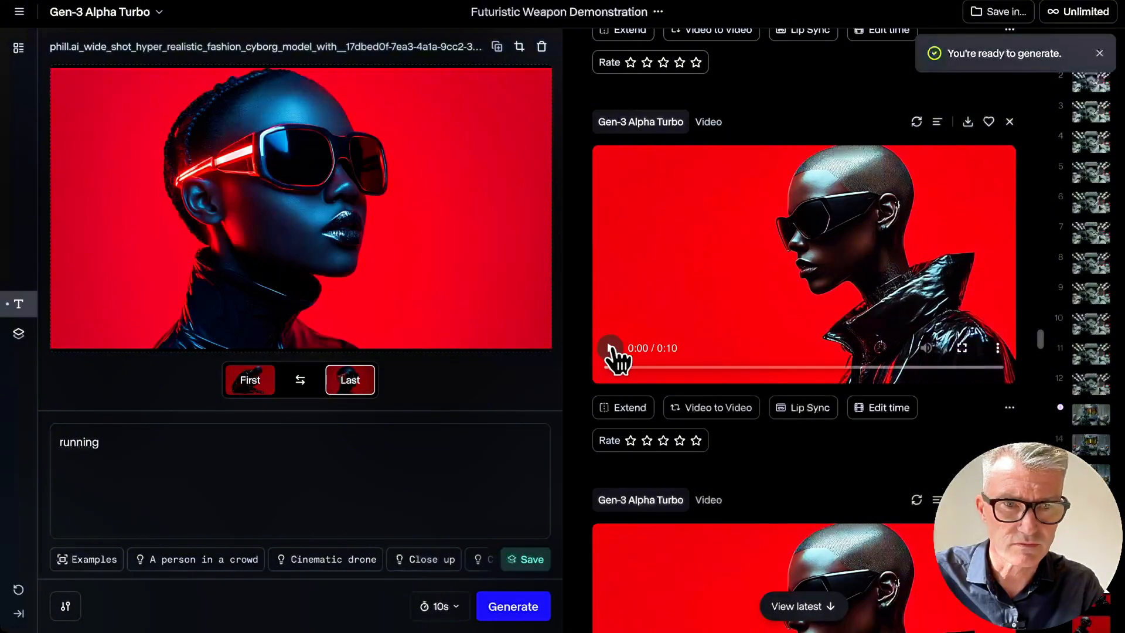
Play the generated red-background cyborg video and continue down the feed.
click(610, 348)
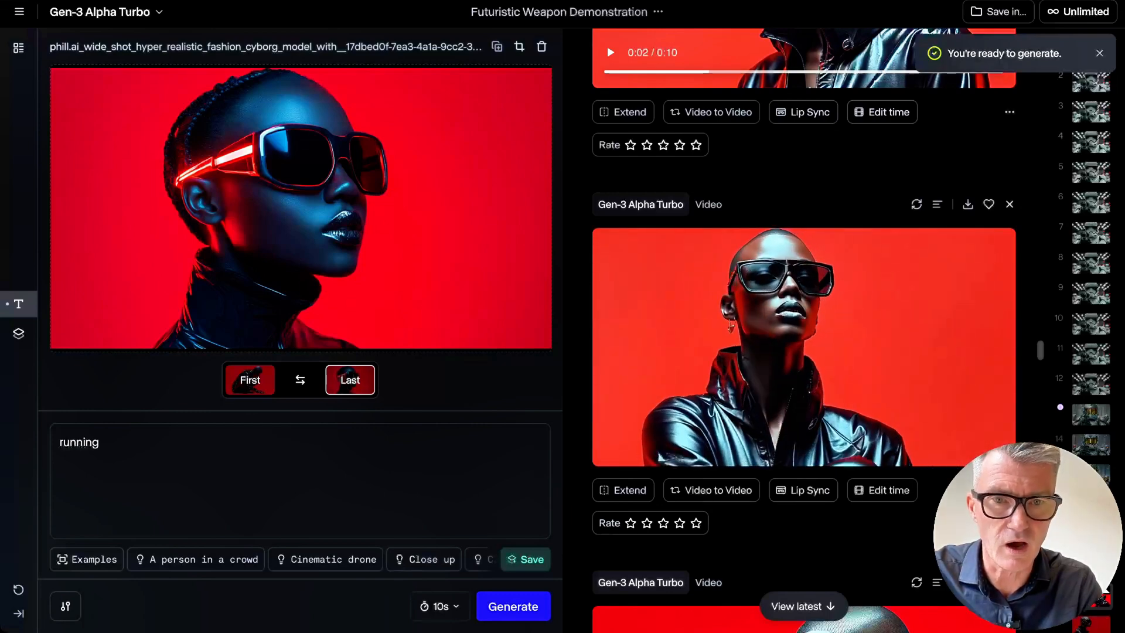
scroll(down, 3)
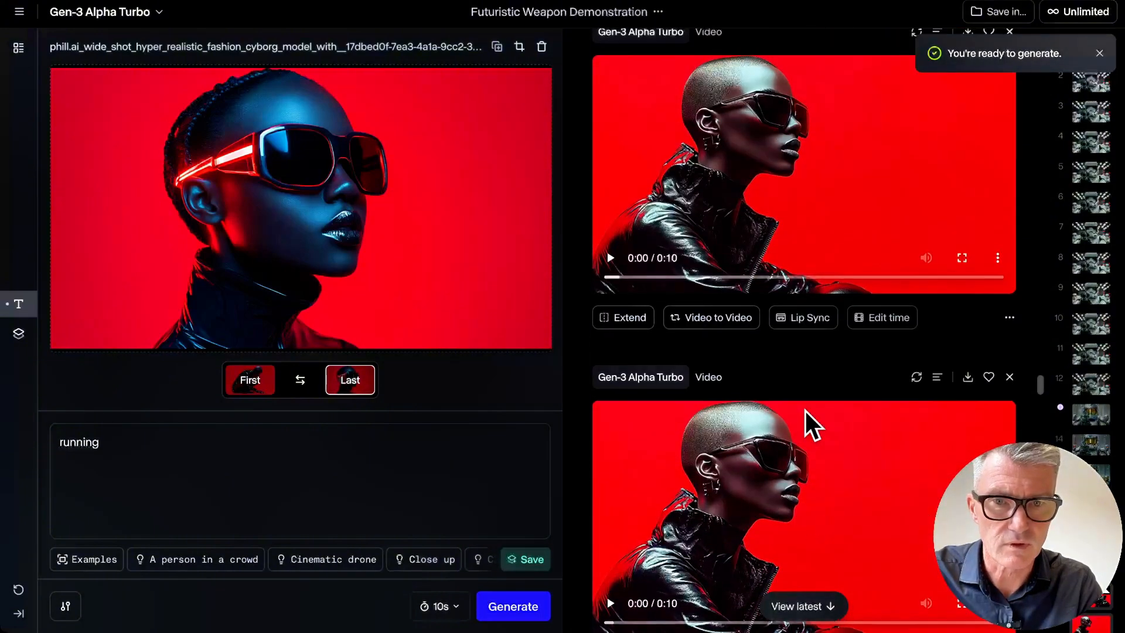
scroll(down, 3)
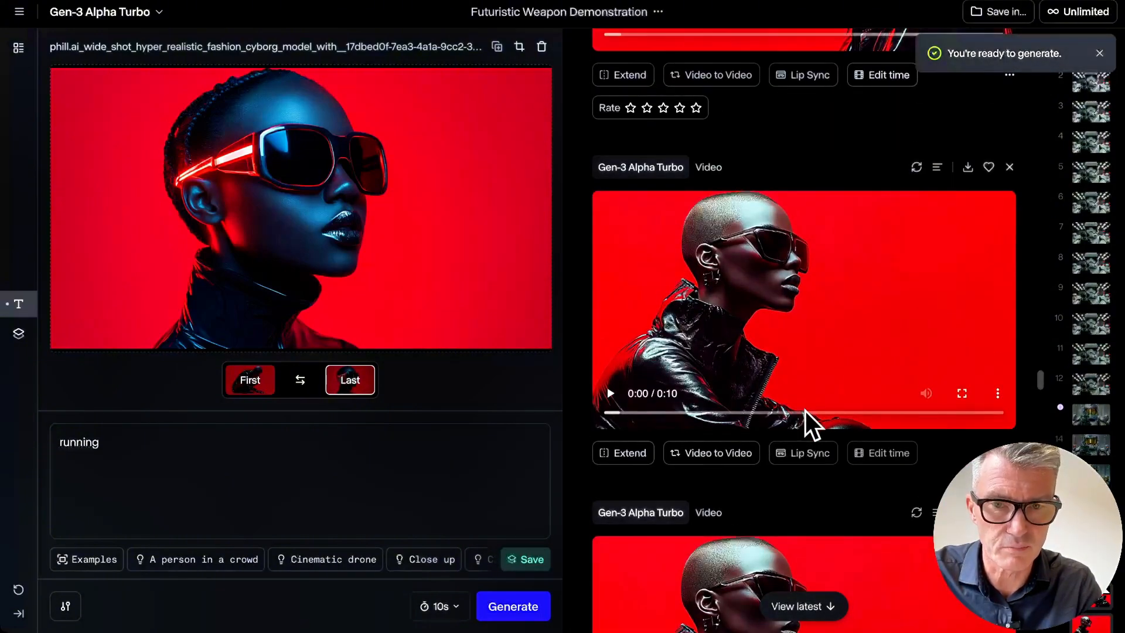
mouse_move(628, 452)
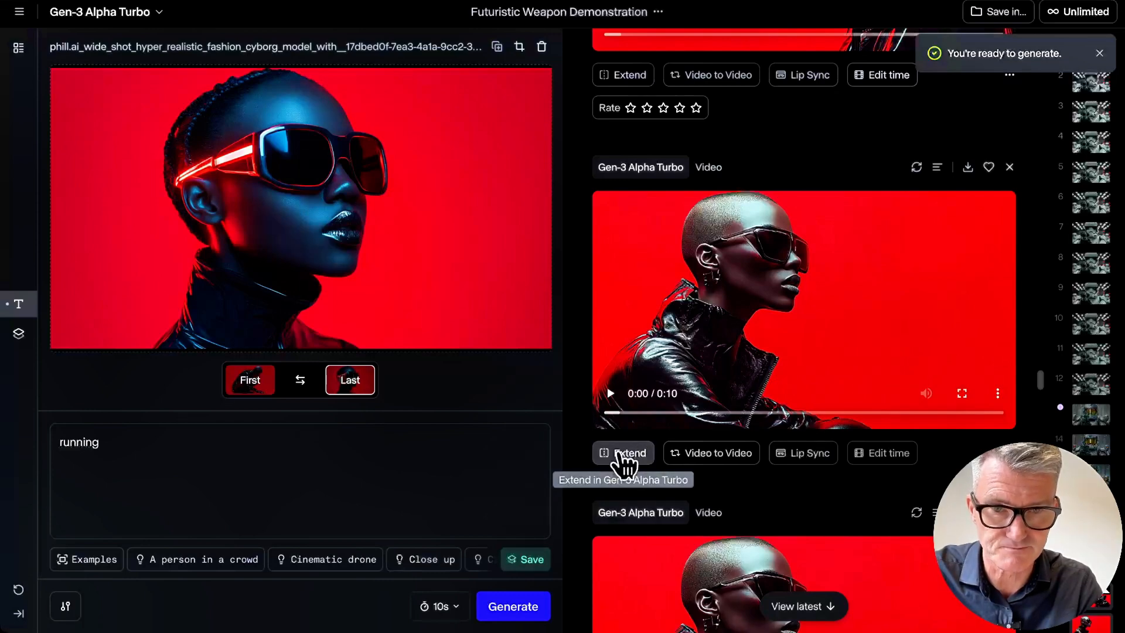
mouse_move(711, 453)
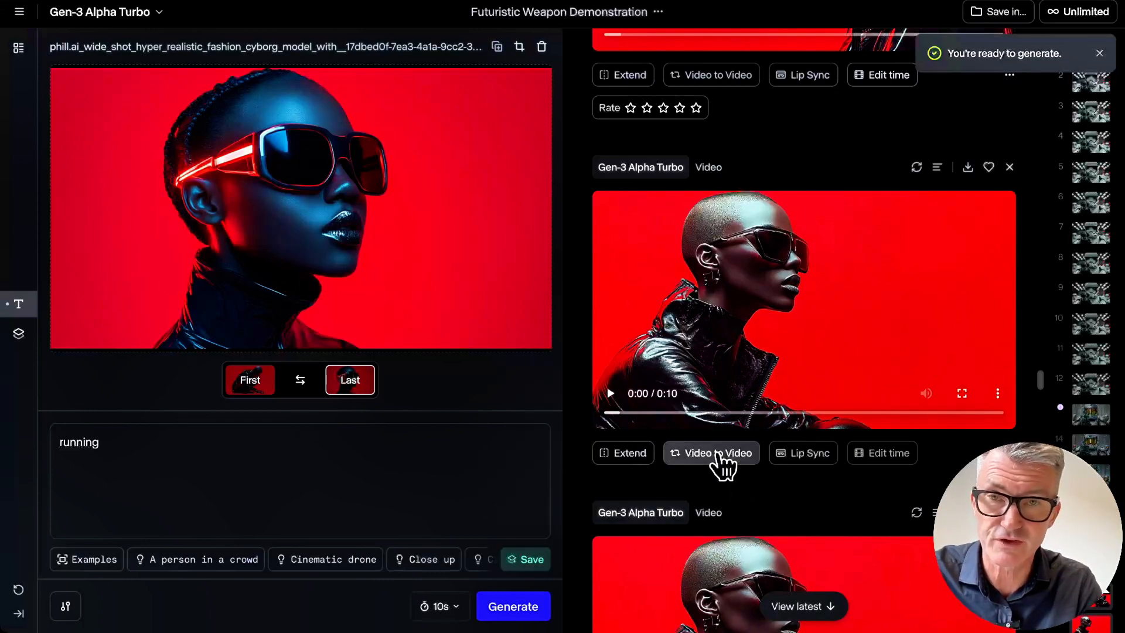
mouse_move(803, 452)
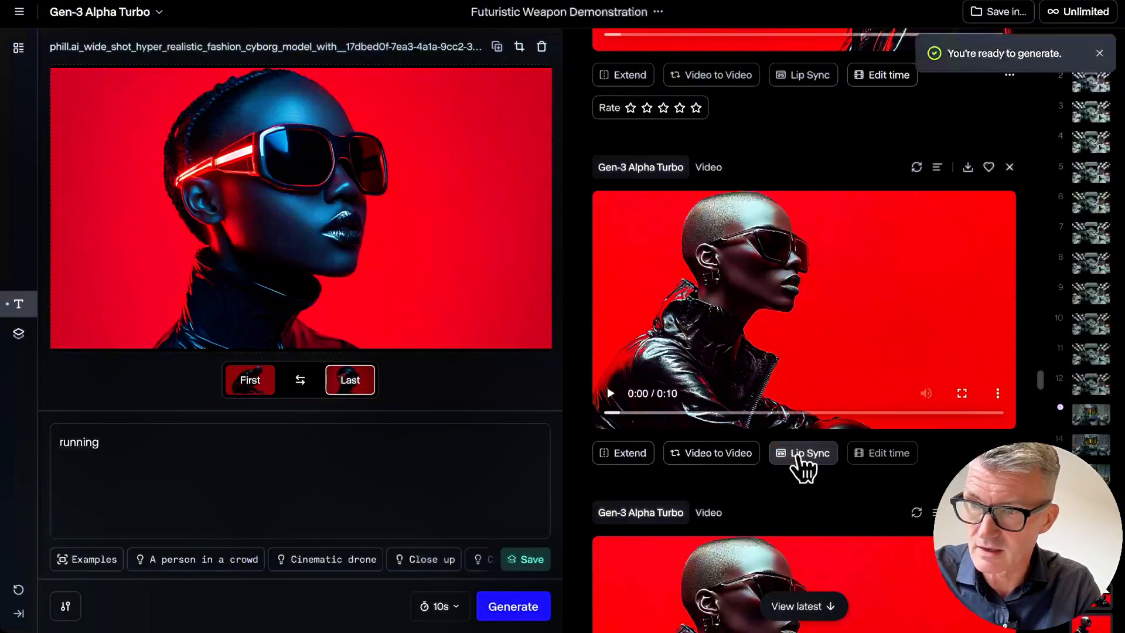
click(881, 452)
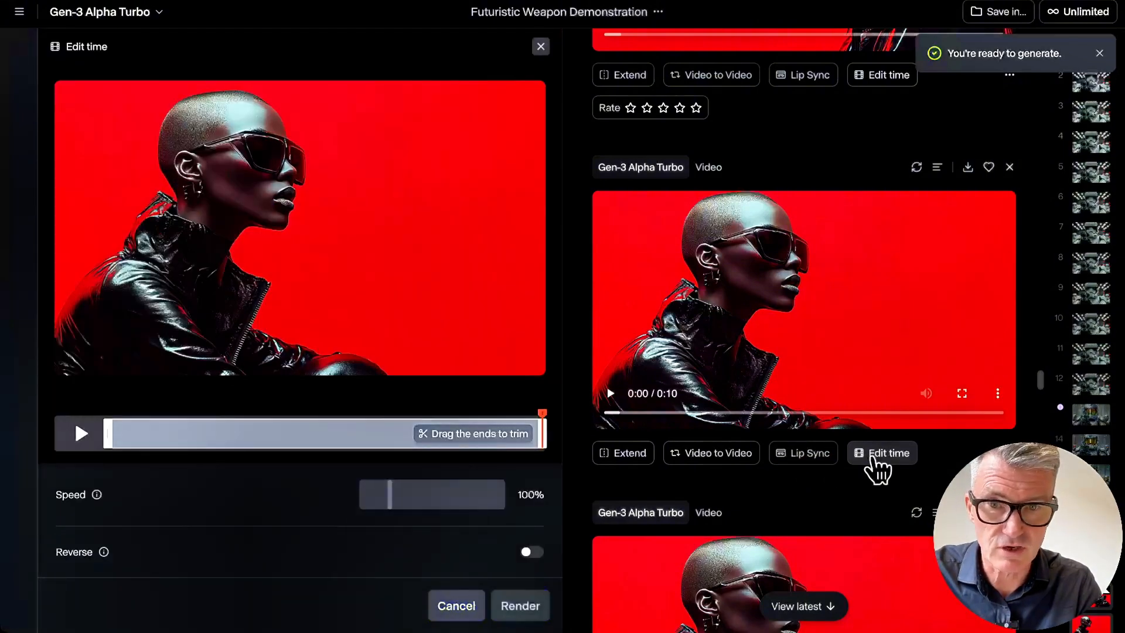
mouse_move(516, 437)
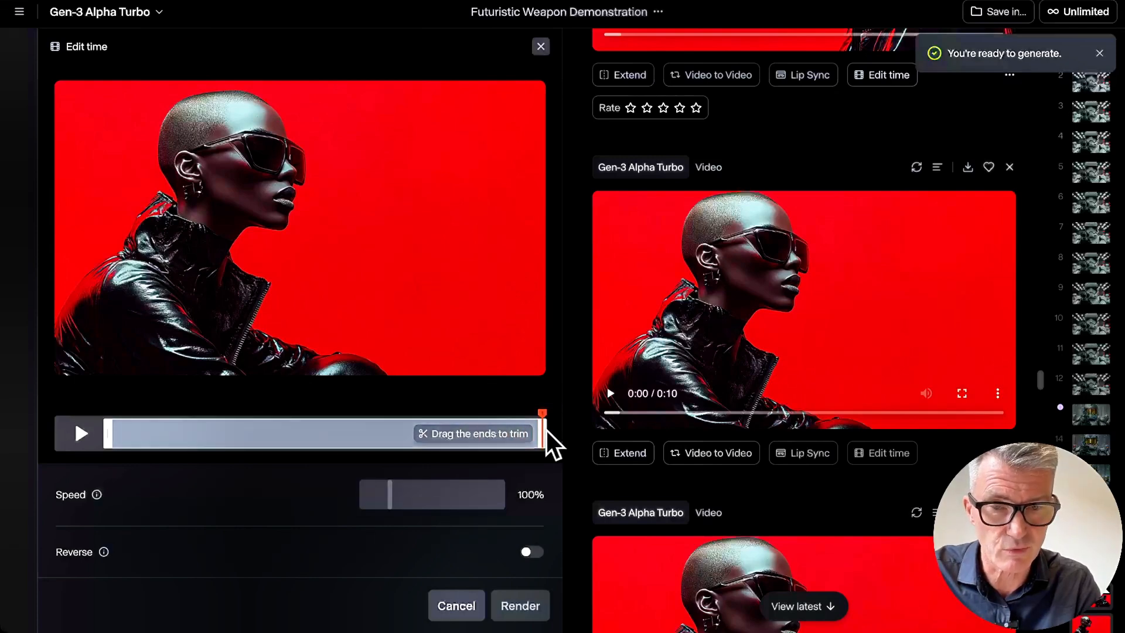
mouse_move(943, 484)
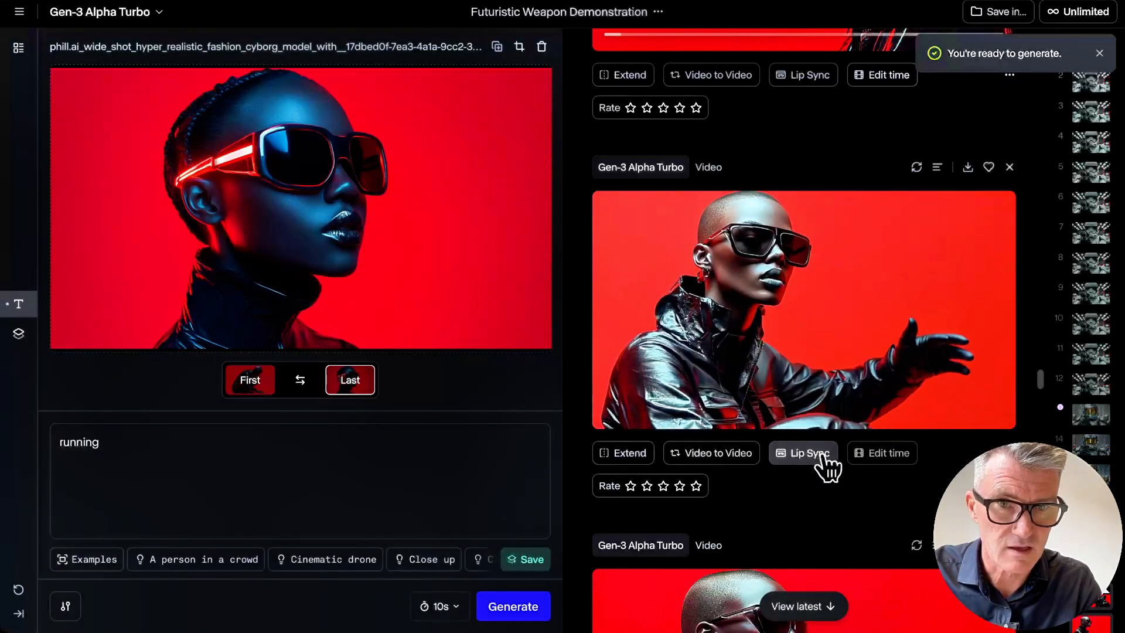
Locate the bald cyborg profile clip in the feed and play it from the start.
scroll(up, 3)
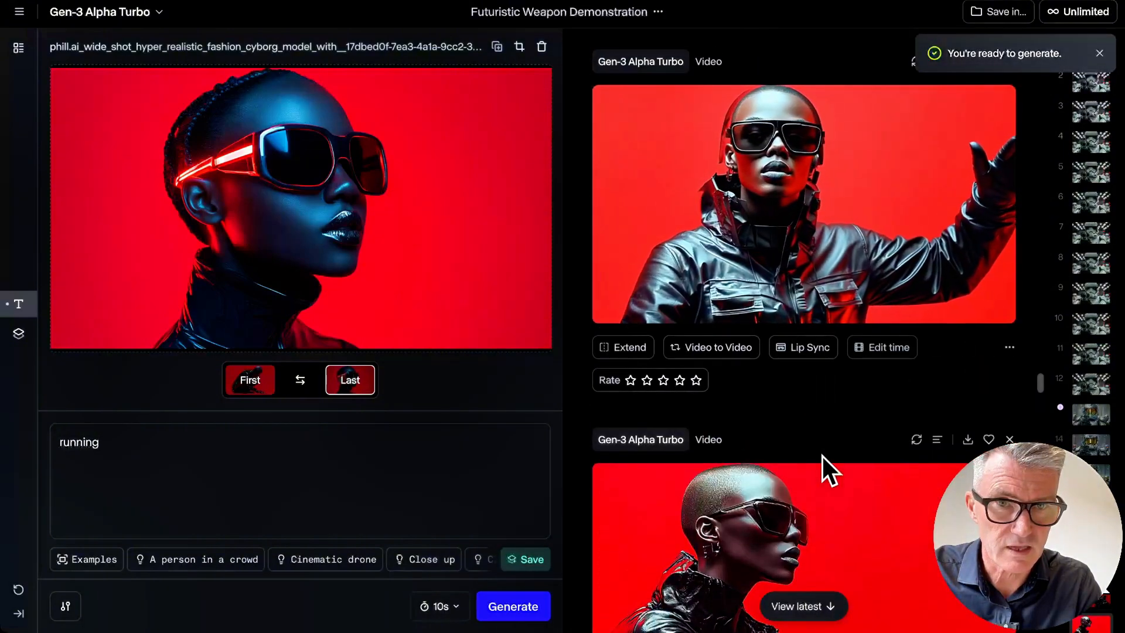
scroll(down, 3)
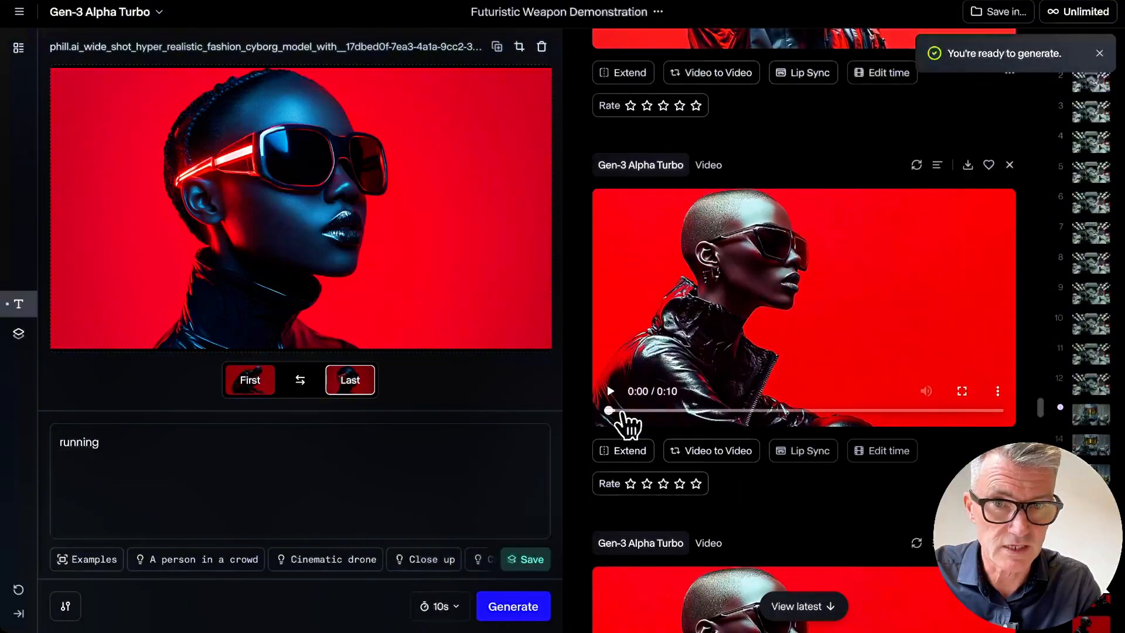
click(609, 391)
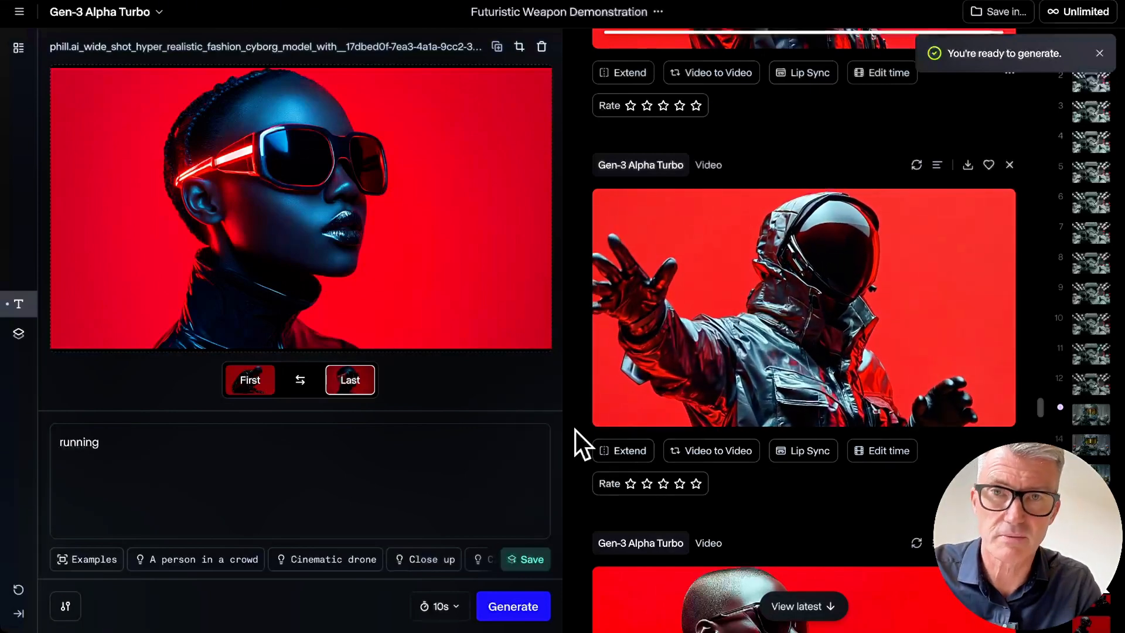
Start and toggle playback of the bald woman in dark sunglasses video.
click(802, 306)
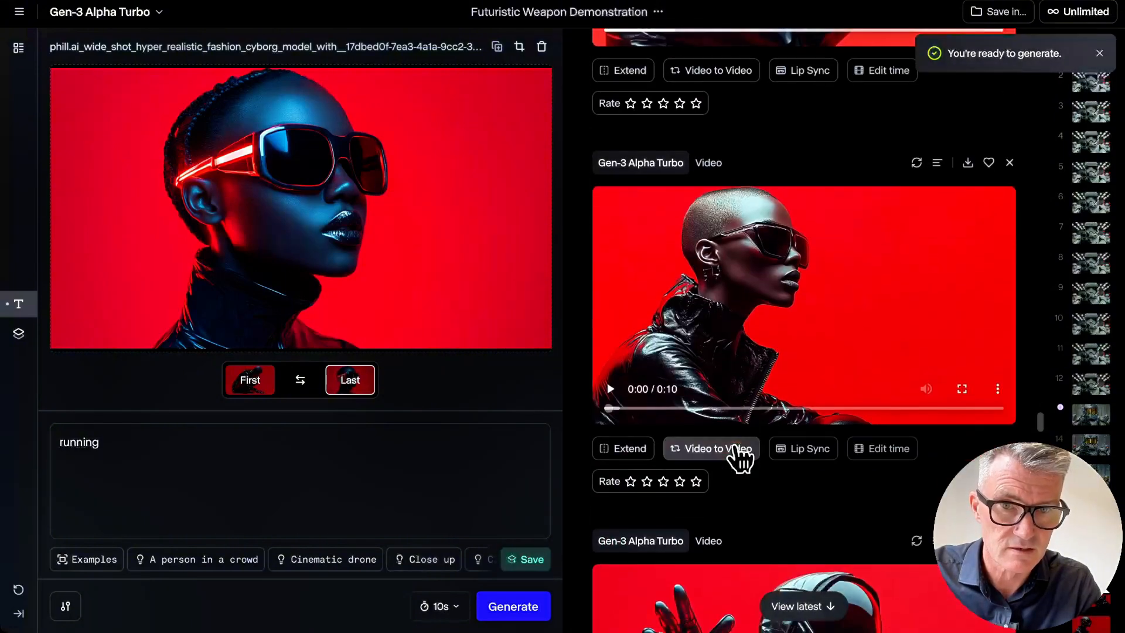
click(609, 389)
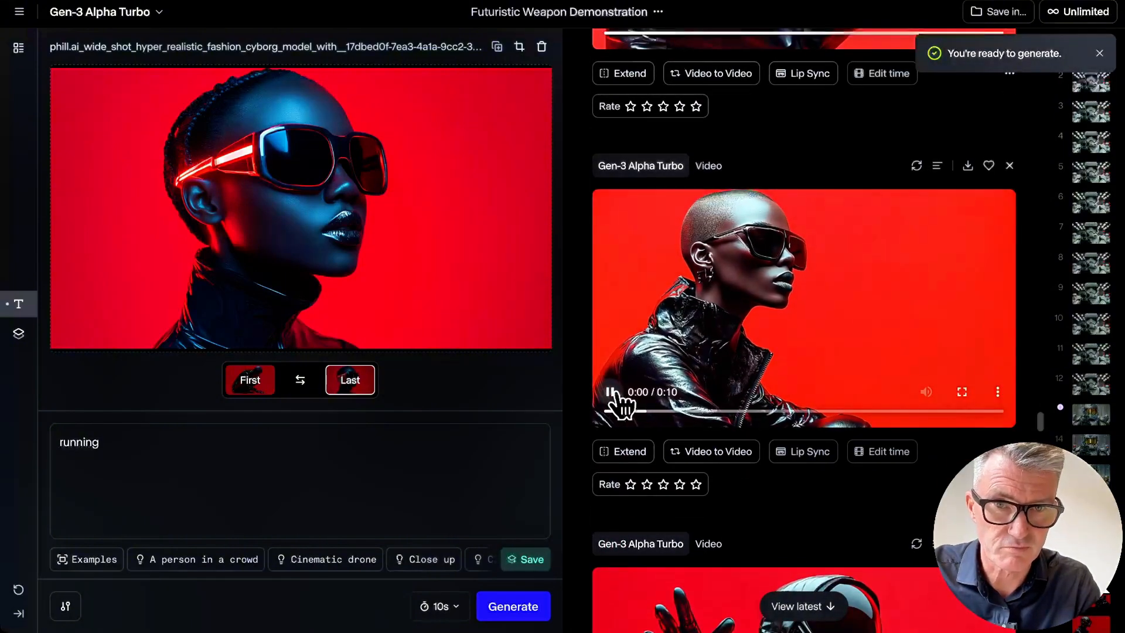
click(610, 392)
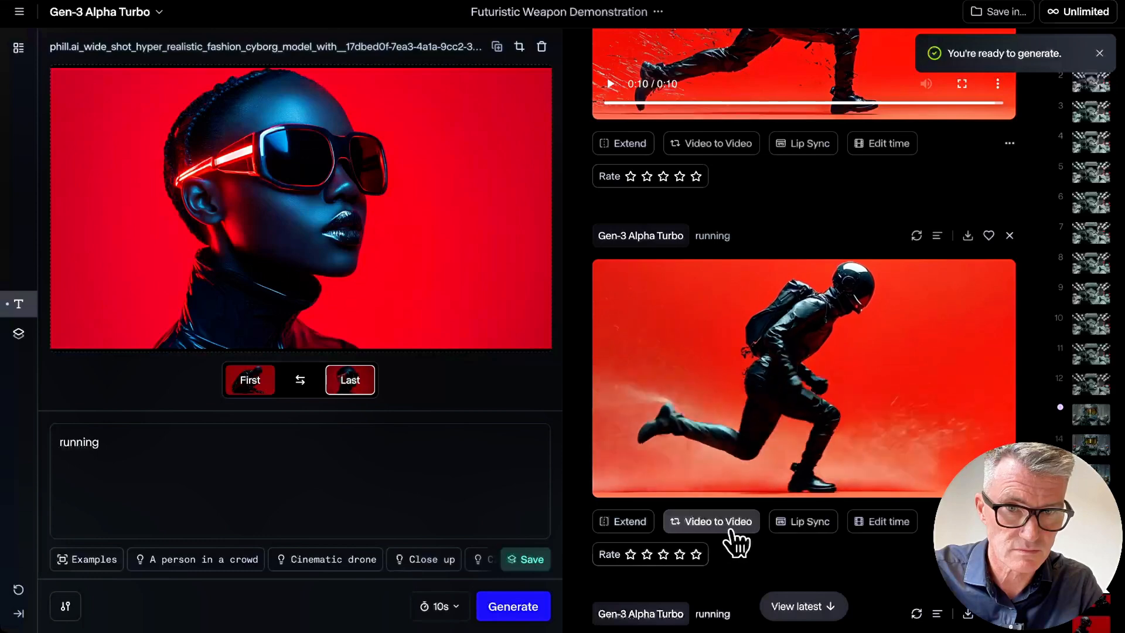
Find the 'running' Gen-3 Alpha Turbo result and play the running cyborg video.
scroll(down, 3)
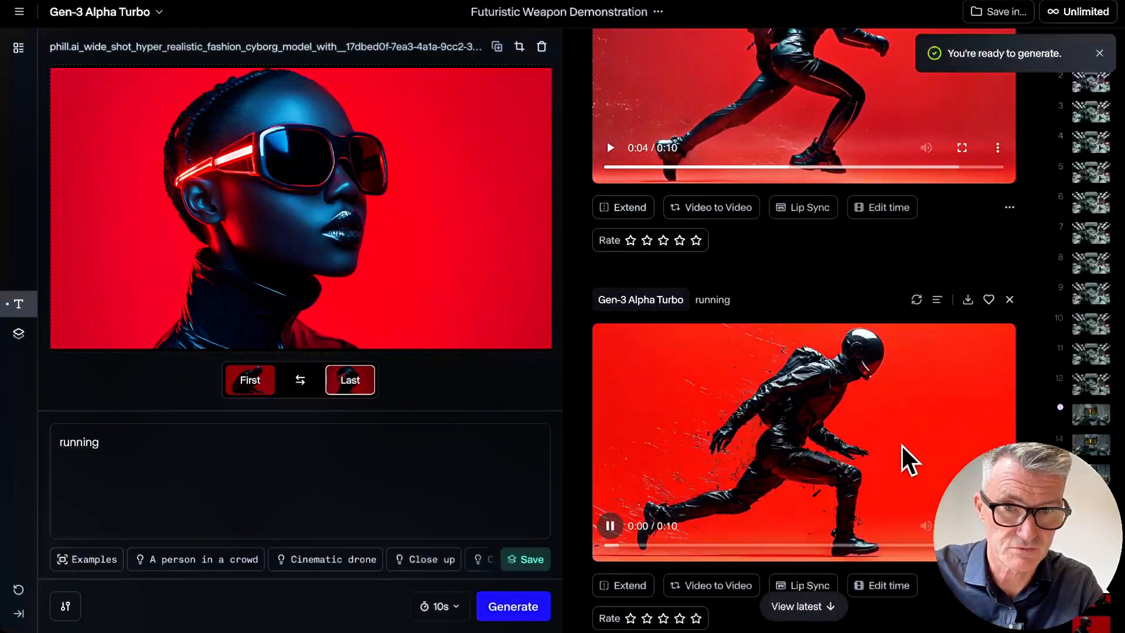
scroll(down, 3)
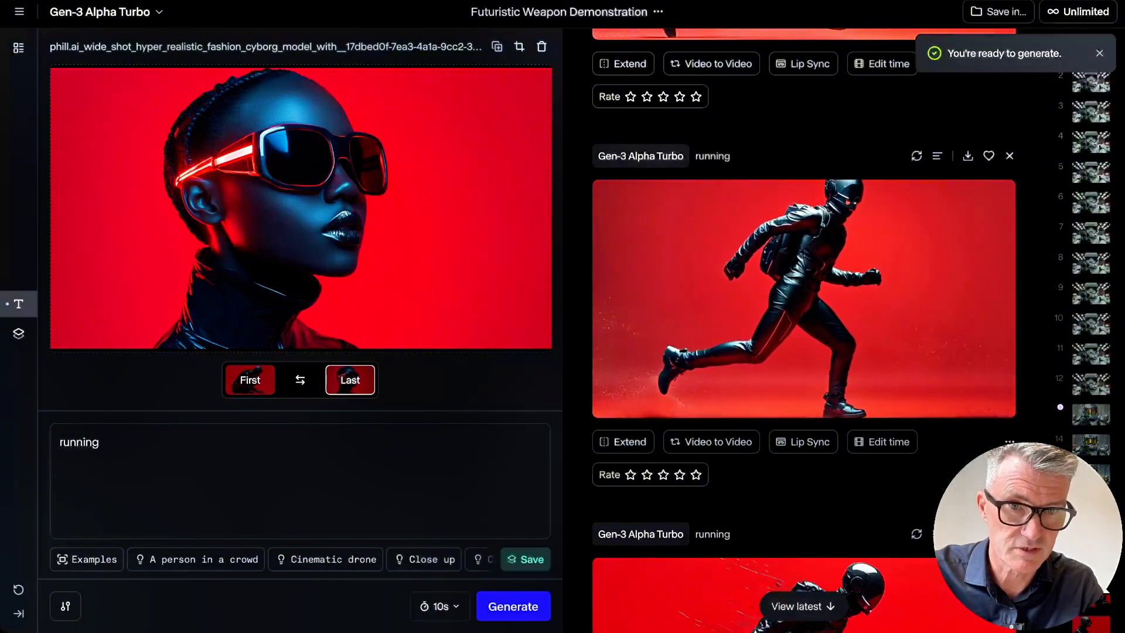
click(804, 297)
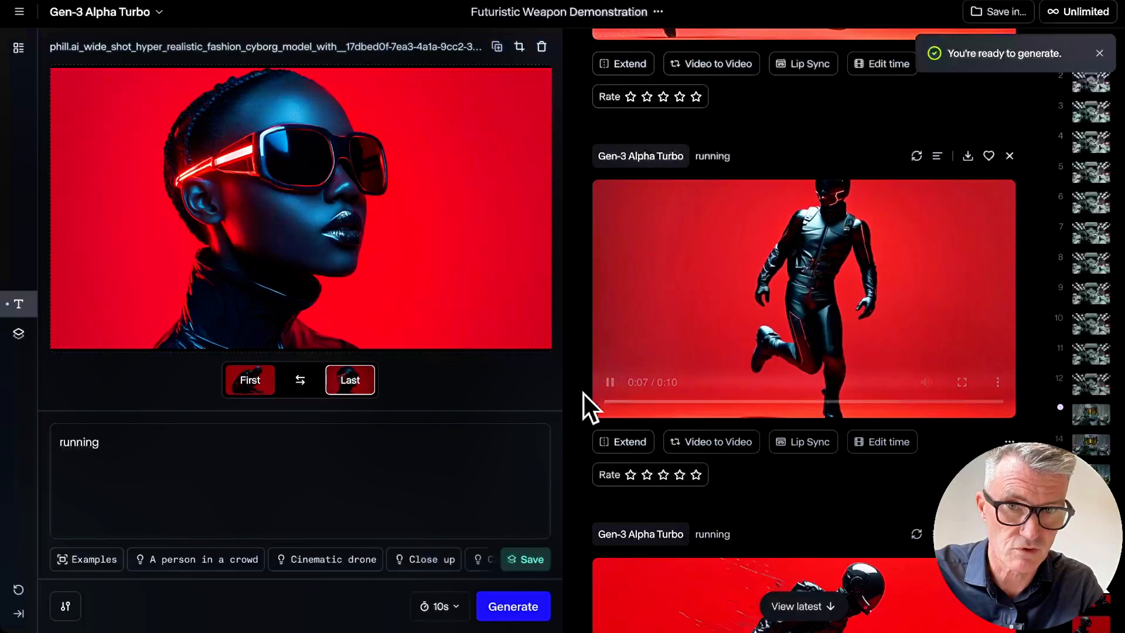
click(609, 382)
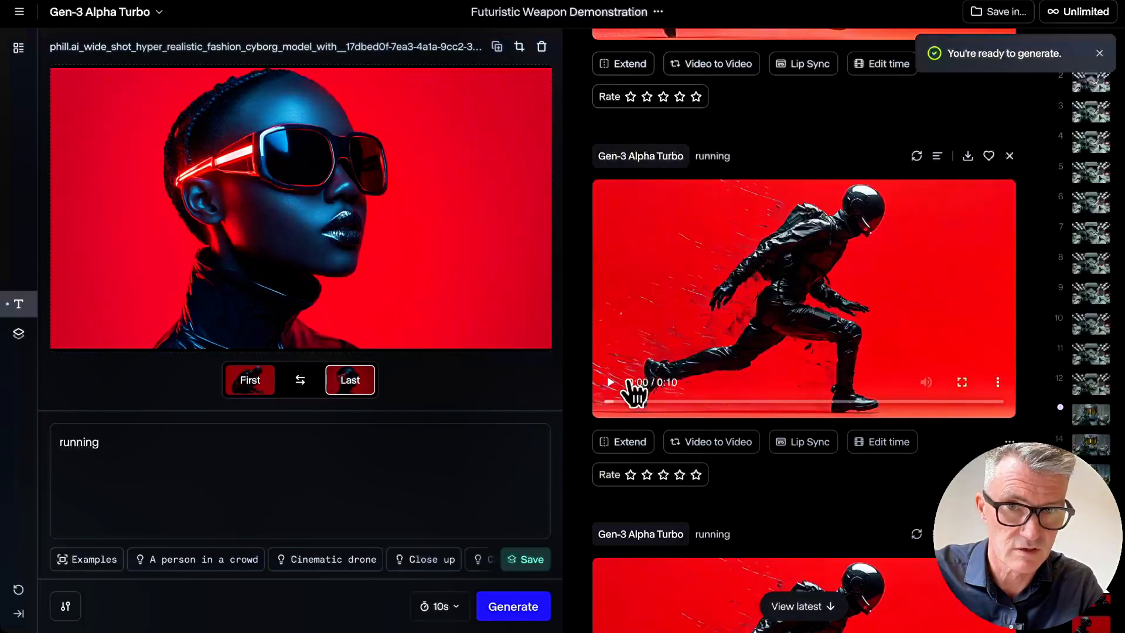
Replay the running cyborg video from the start.
click(609, 382)
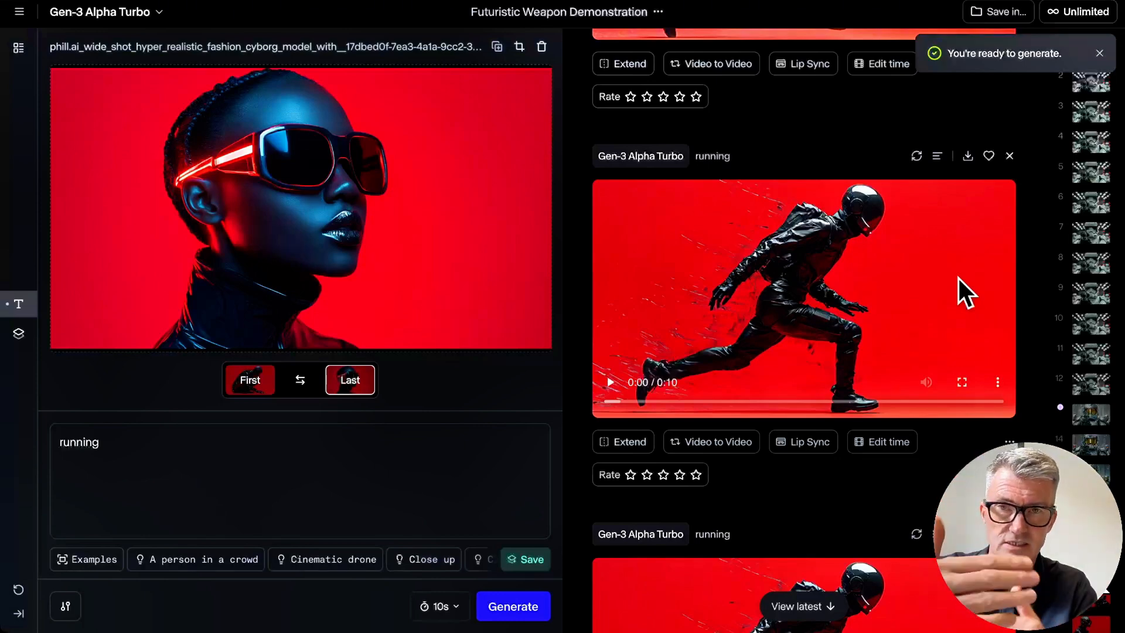
mouse_move(609, 381)
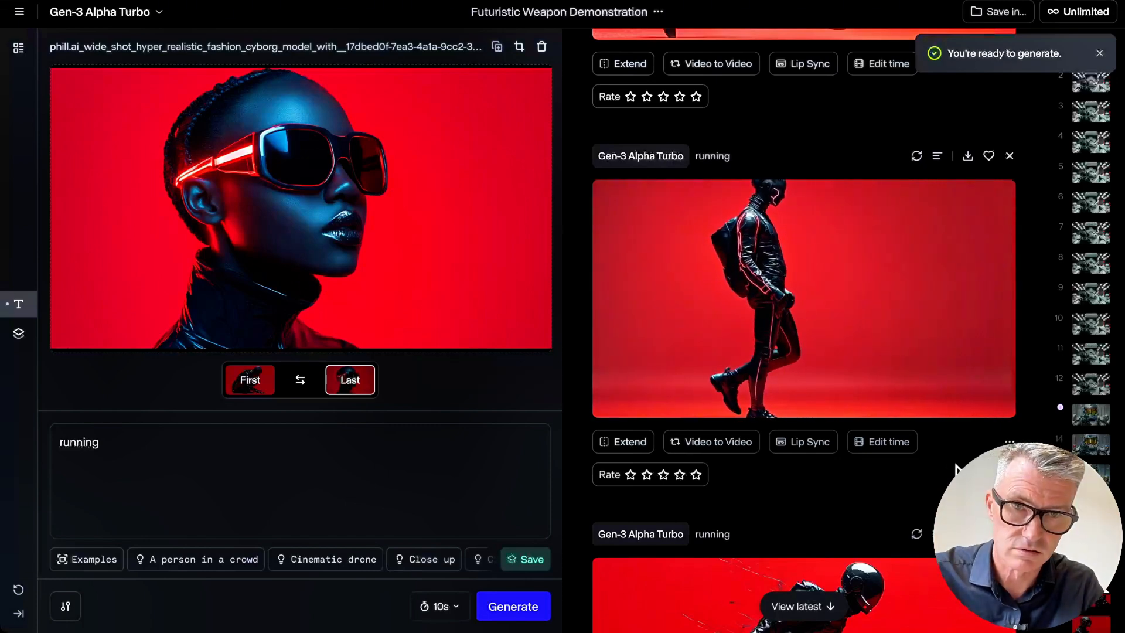
click(802, 299)
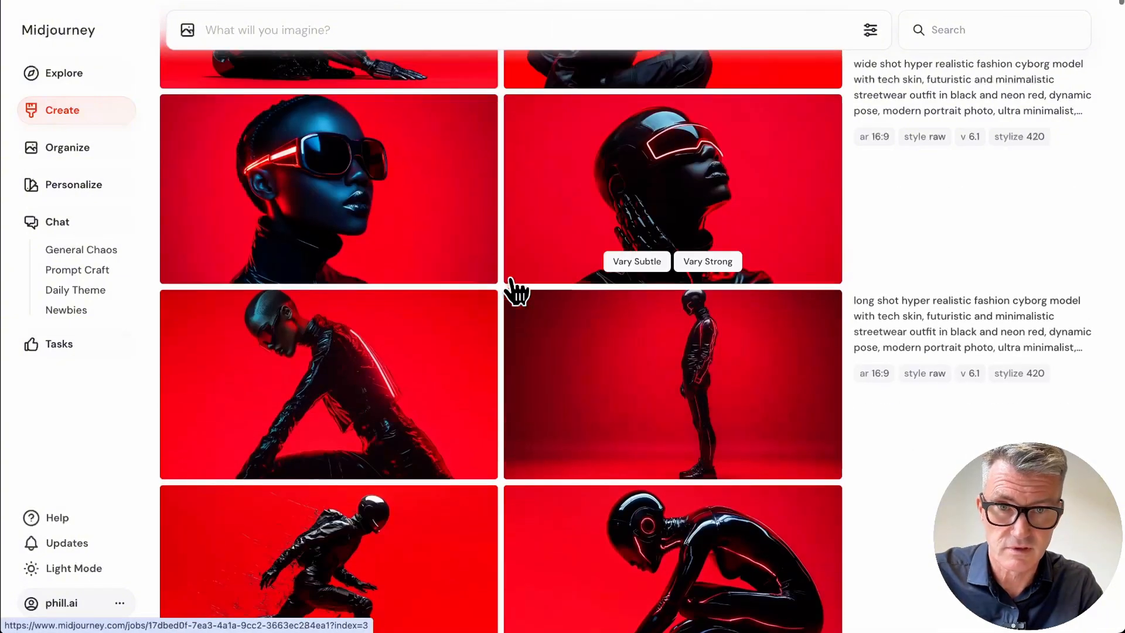
mouse_move(699, 369)
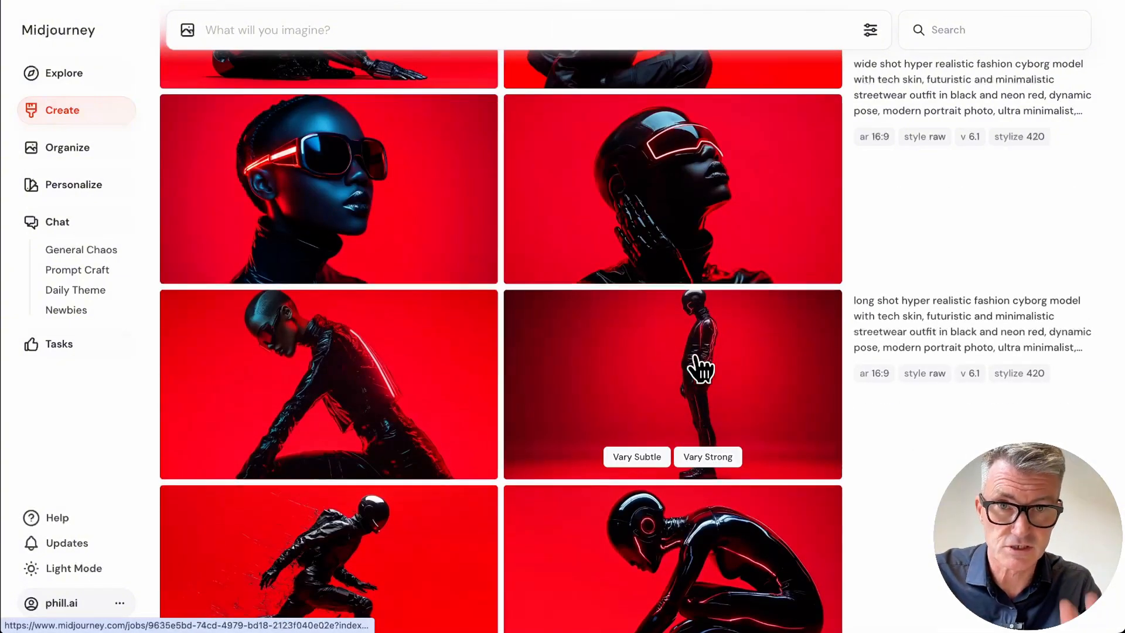
mouse_move(581, 260)
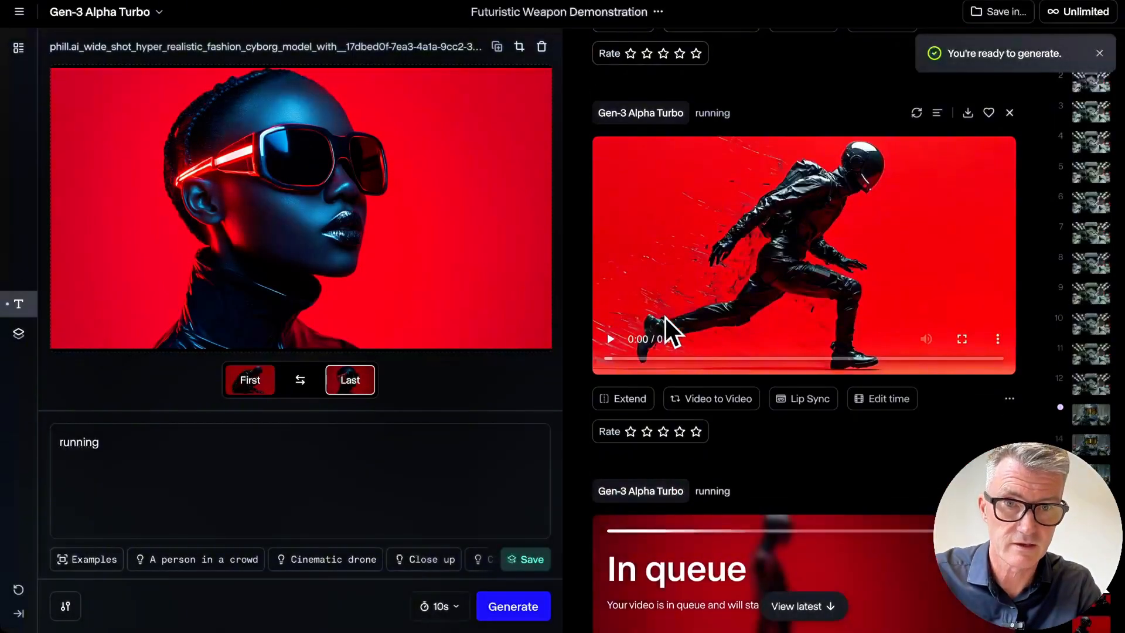
Replay the running cyborg clip while the queued generation finishes.
click(609, 339)
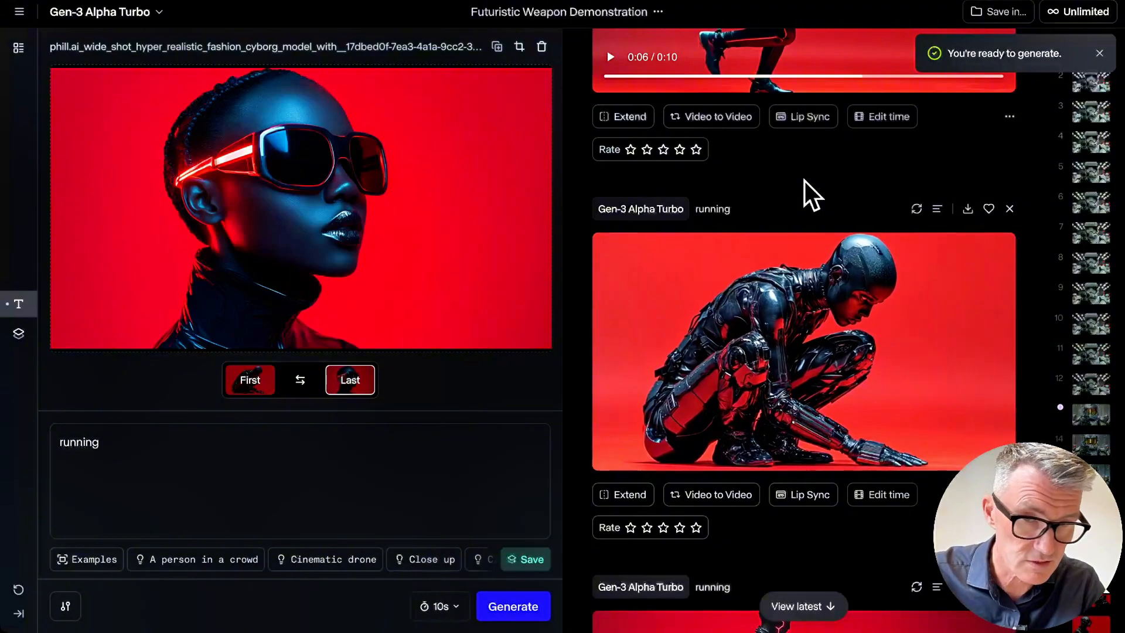
mouse_move(875, 78)
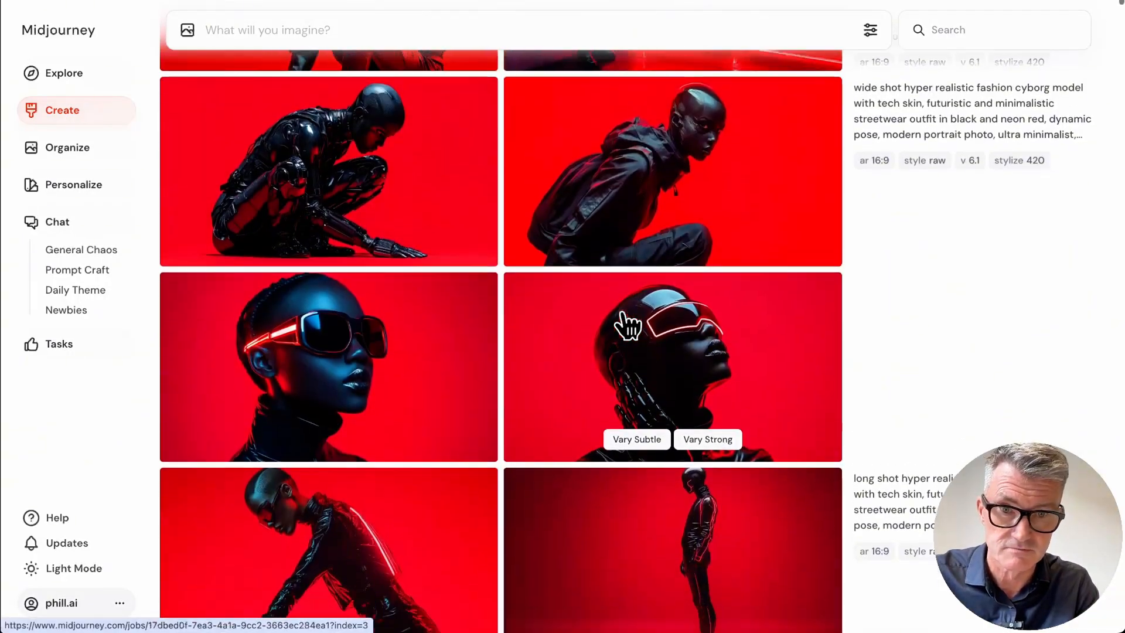
scroll(down, 3)
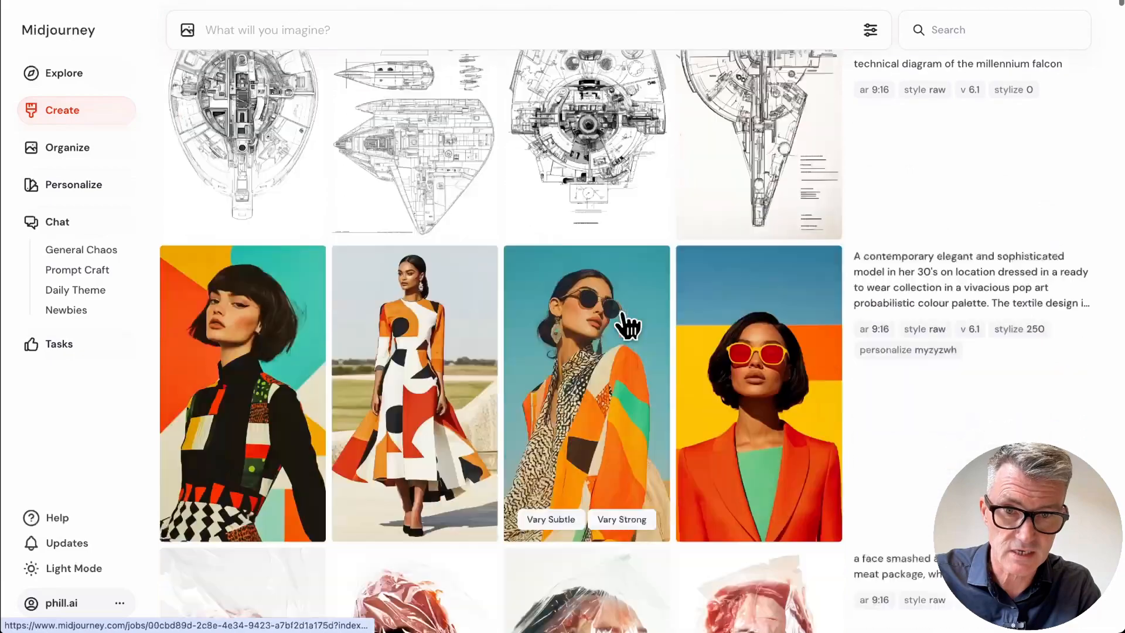
scroll(down, 3)
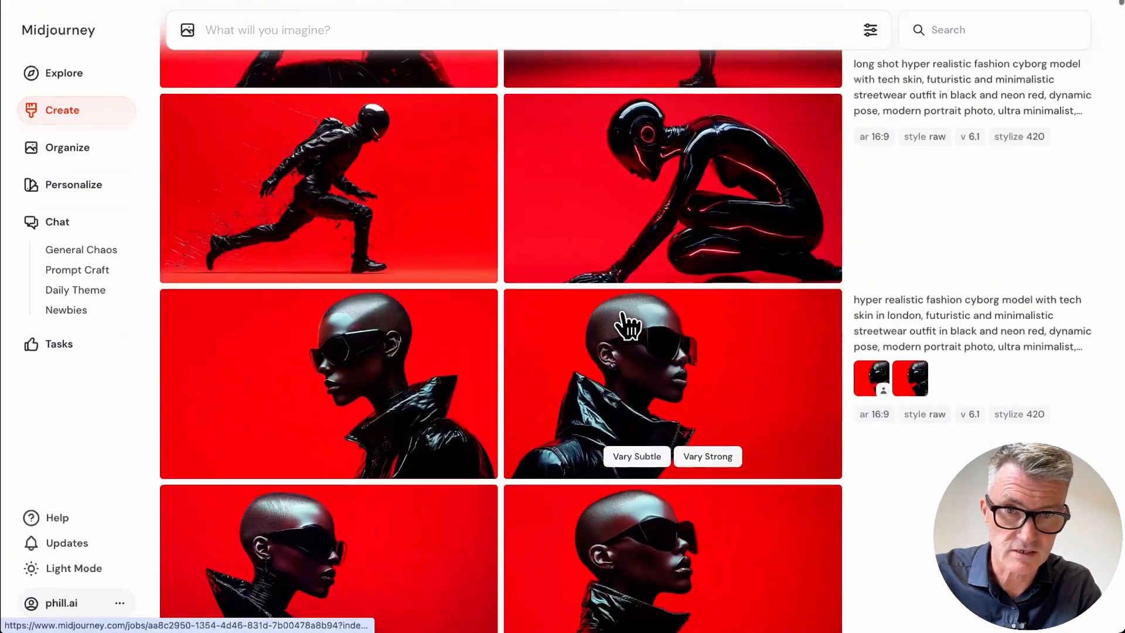
scroll(down, 3)
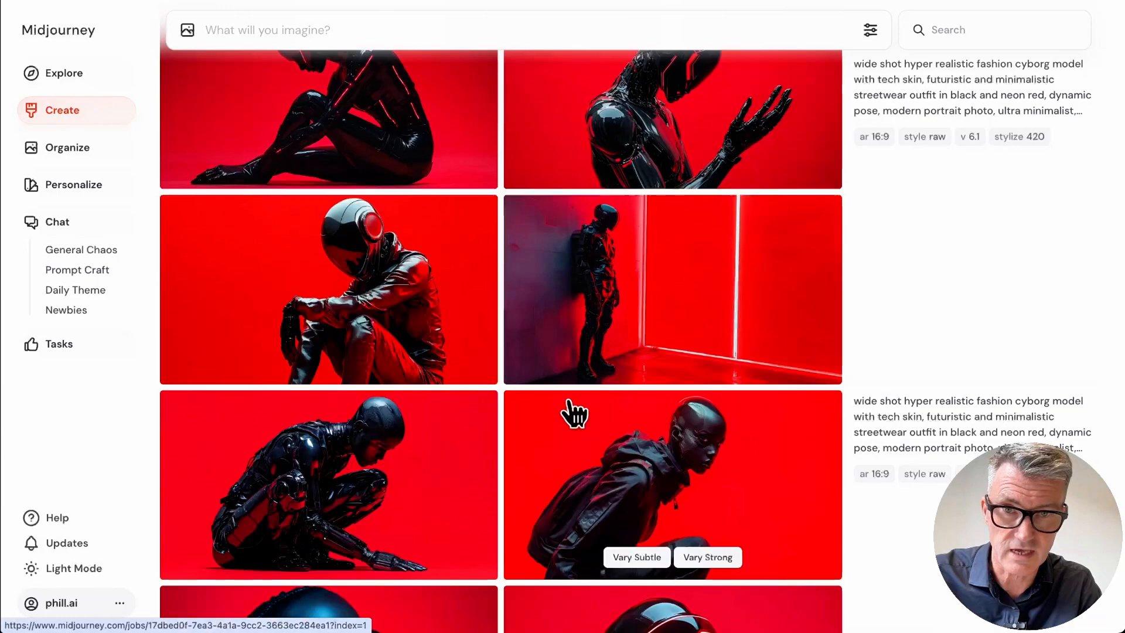
scroll(down, 3)
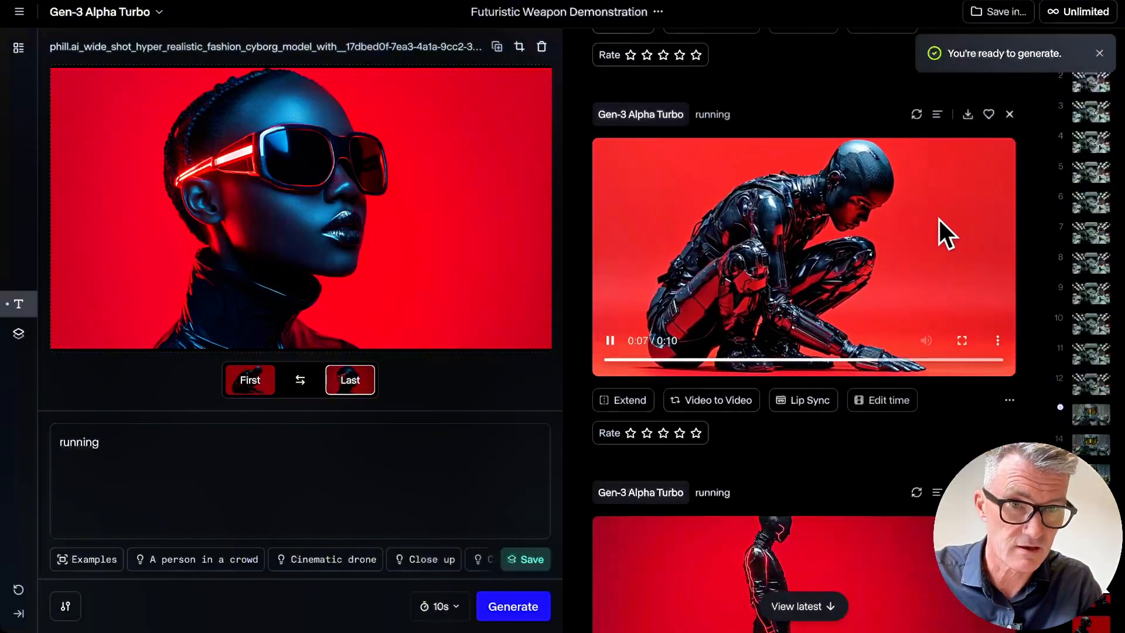
Play the crouching glossy cyborg video and move down to the sunglasses woman clip.
click(961, 339)
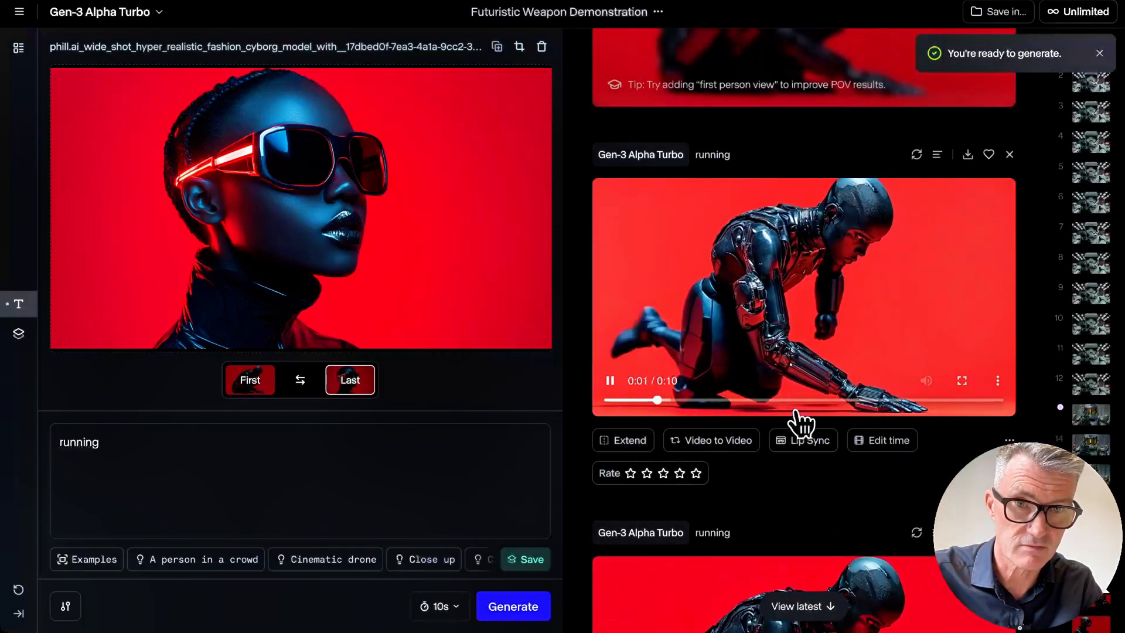
scroll(down, 3)
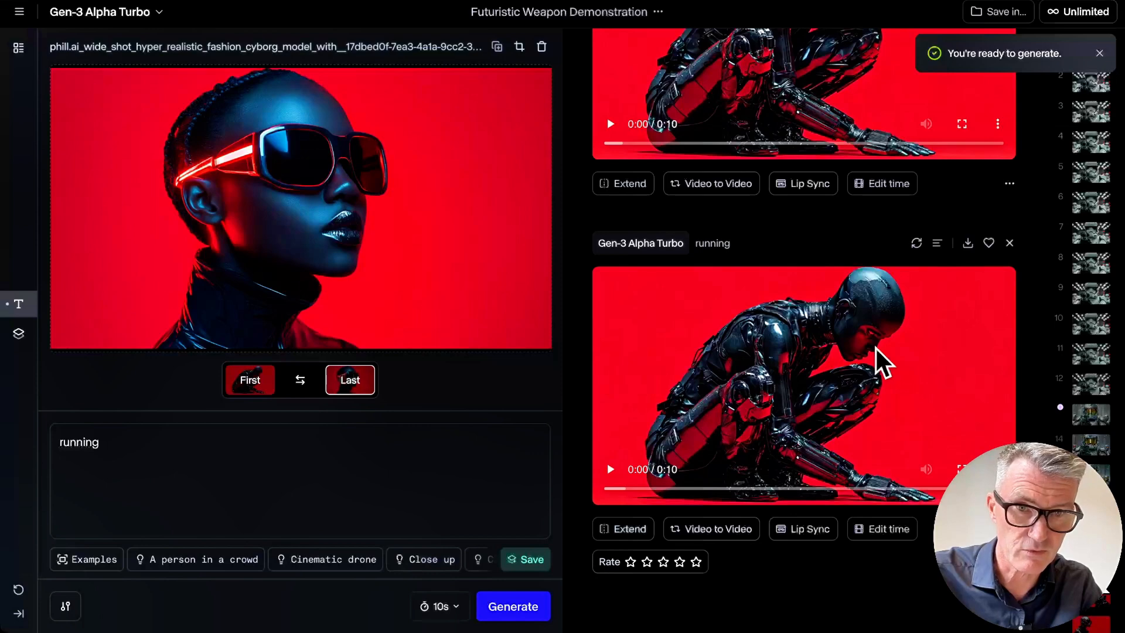
scroll(down, 3)
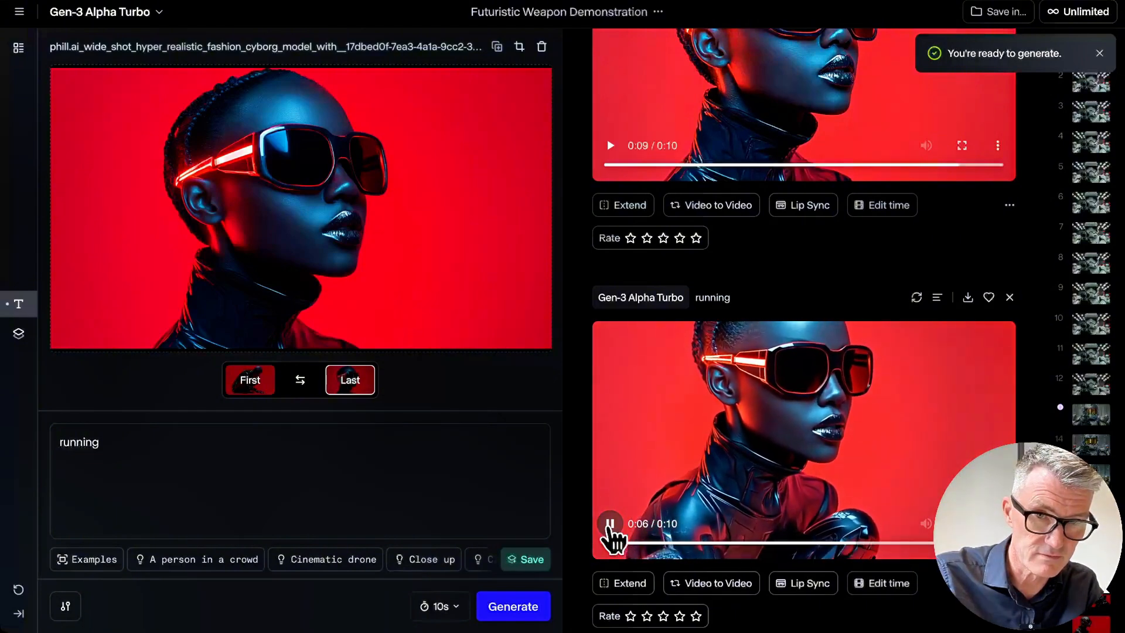
Stop the sunglasses woman clip and switch the crouching cyborg video to full-screen playback.
click(960, 145)
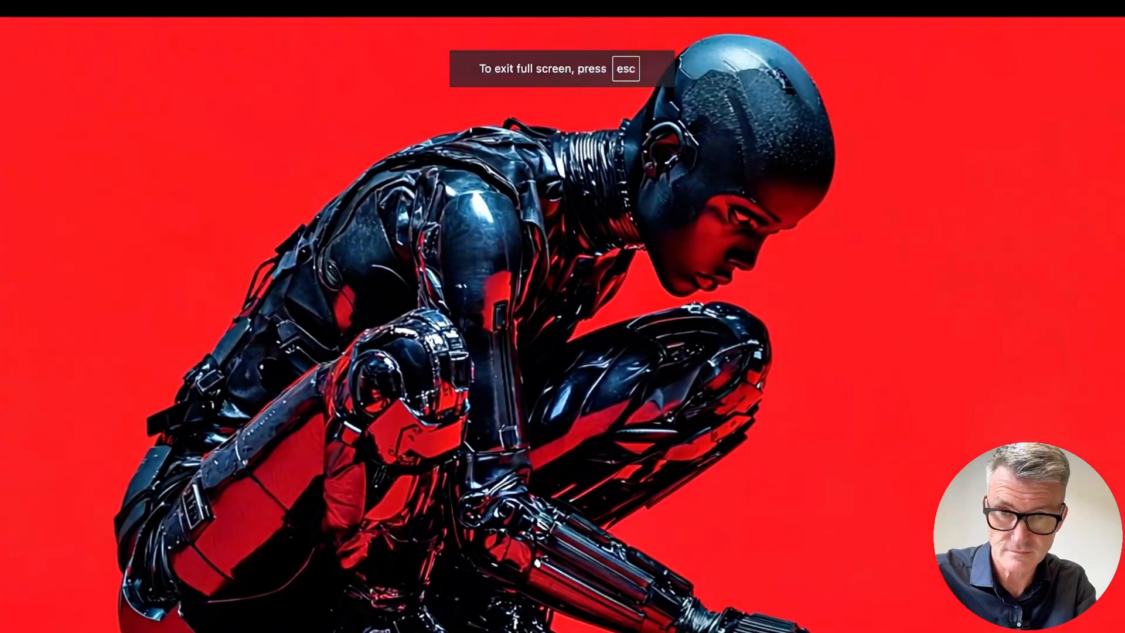